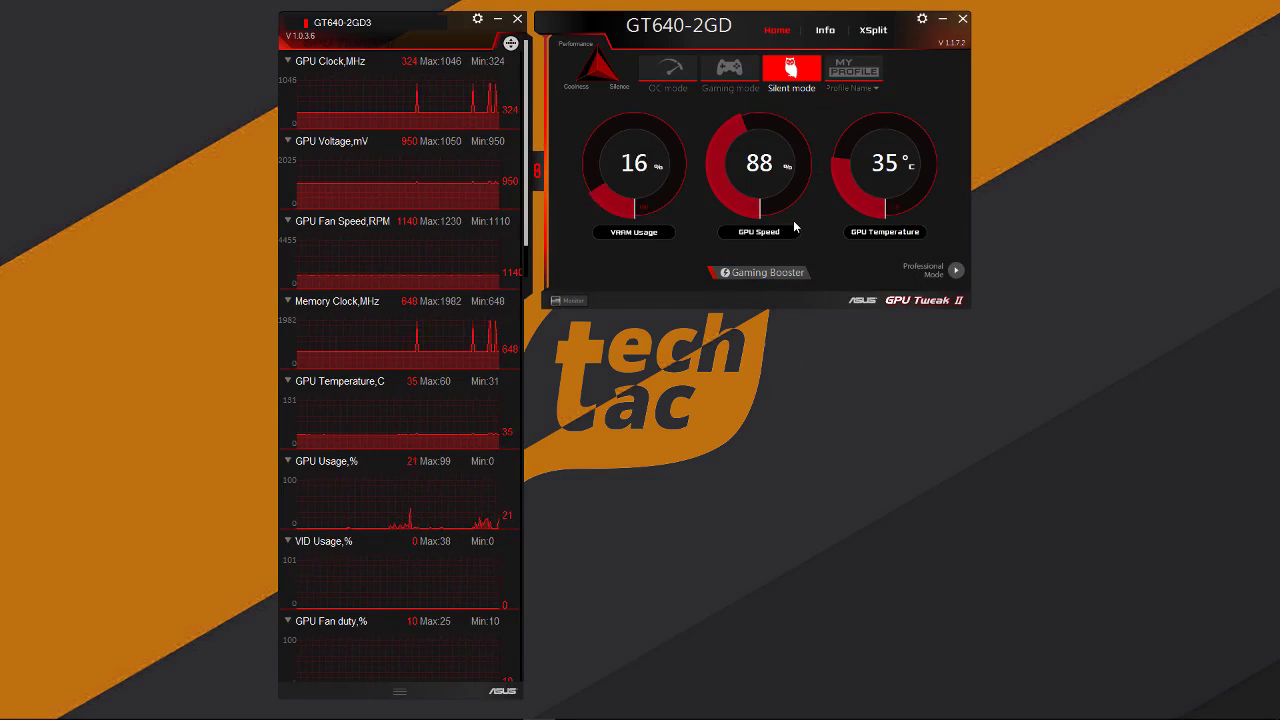
{"action": "mouse_move", "coordinate": [901, 273]}
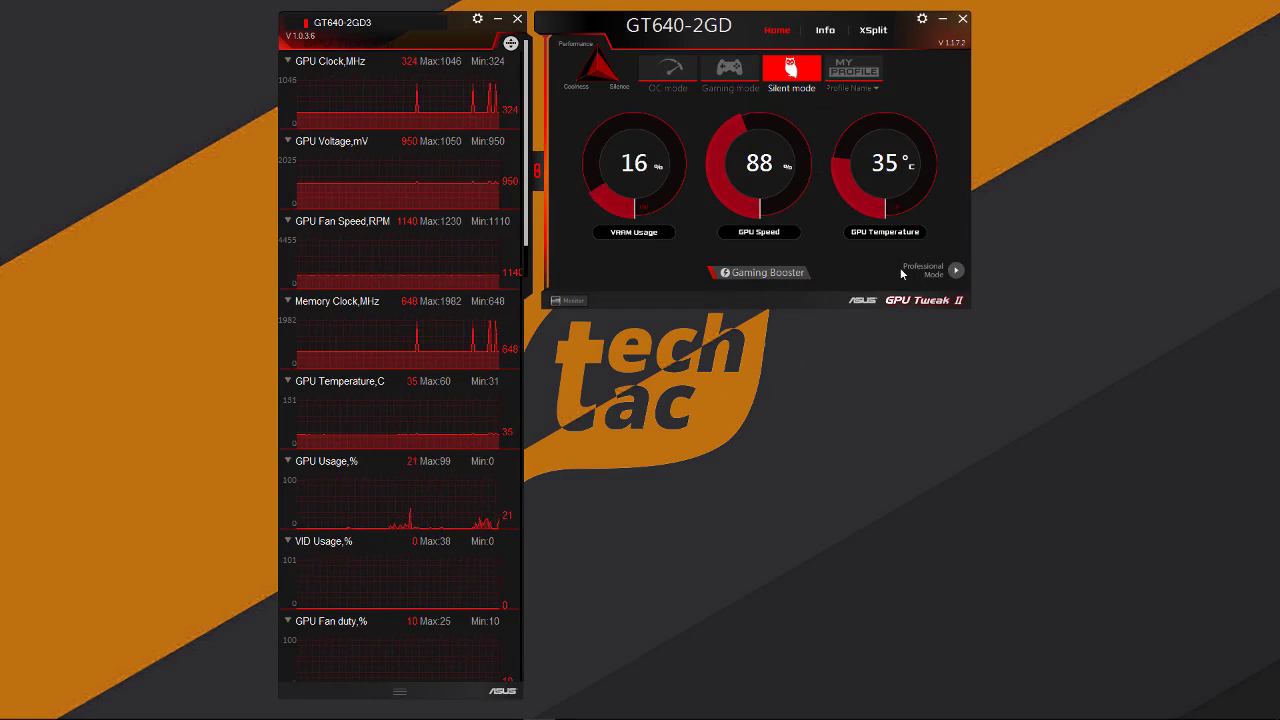
Step: Switch to Professional Mode and raise the GPU clock slider to 1212 MHz
{"action": "left_click", "coordinate": [955, 270]}
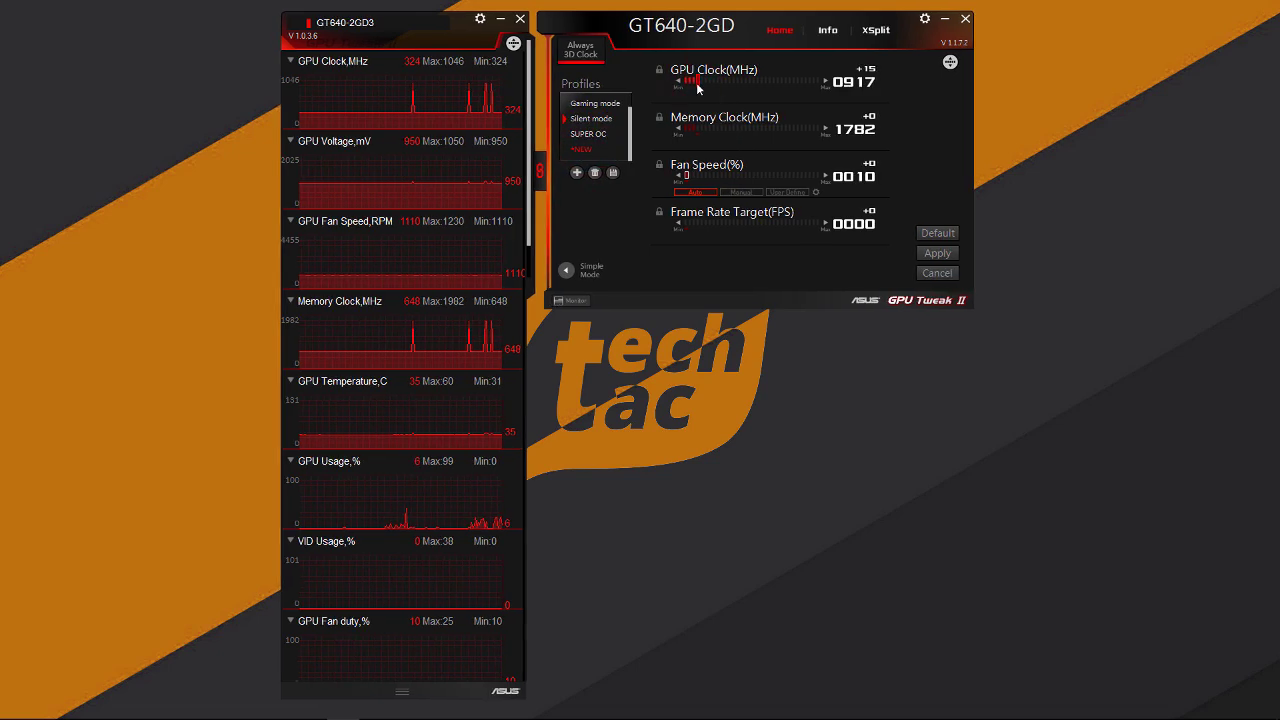
{"action": "left_click_drag", "start_coordinate": [697, 80], "coordinate": [730, 80]}
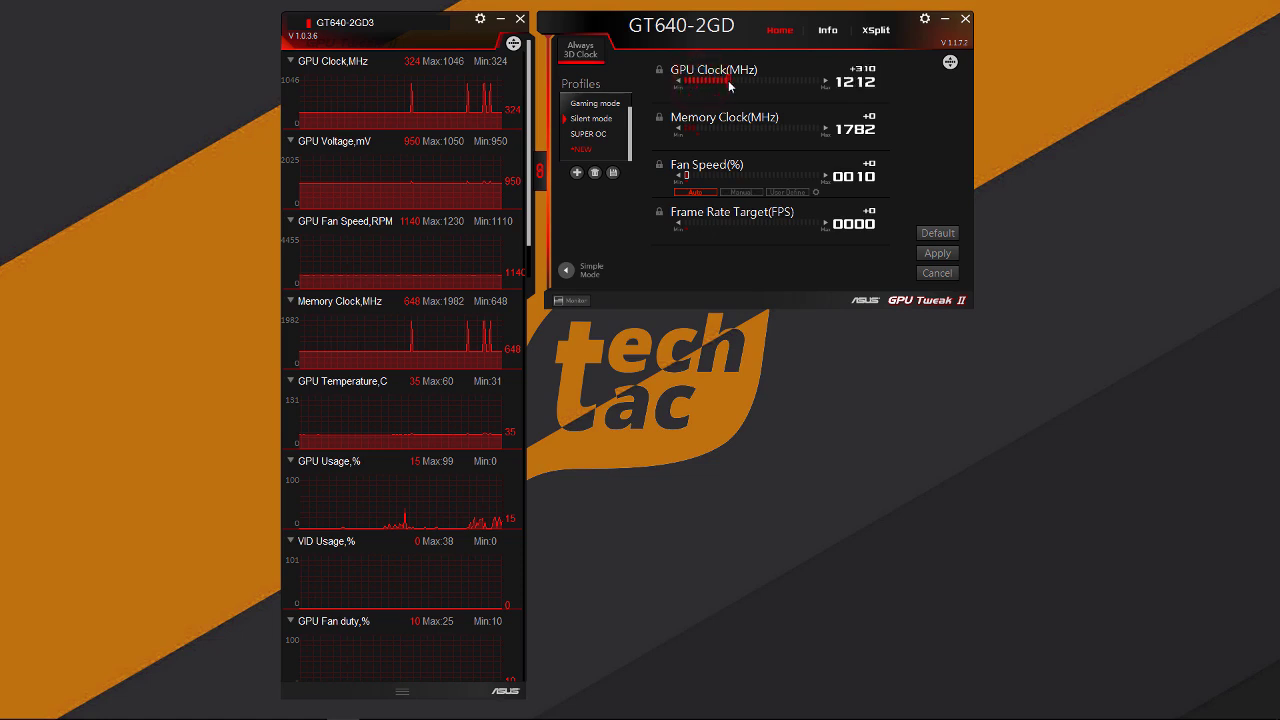
{"action": "left_click_drag", "start_coordinate": [728, 82], "coordinate": [773, 82]}
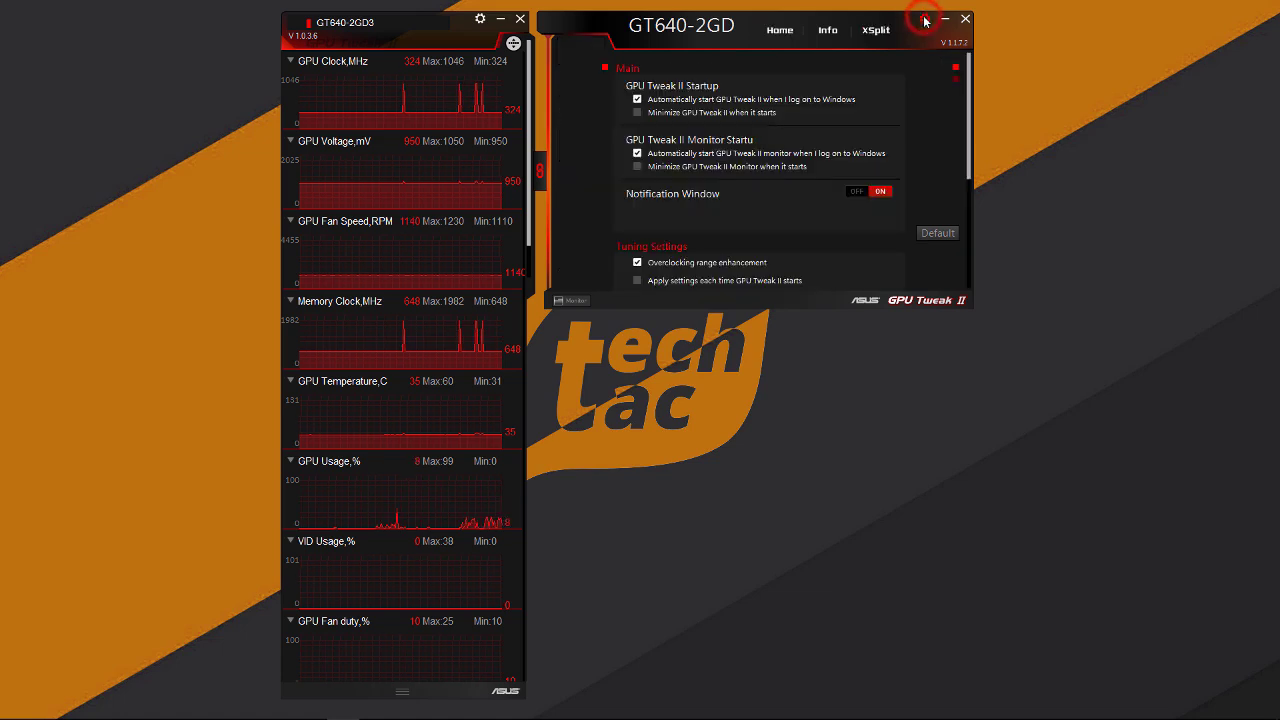
Step: Uncheck Overclocking range enhancement under Tuning Settings and accept the flicker warning
{"action": "scroll", "scroll_direction": "down", "scroll_amount": 3}
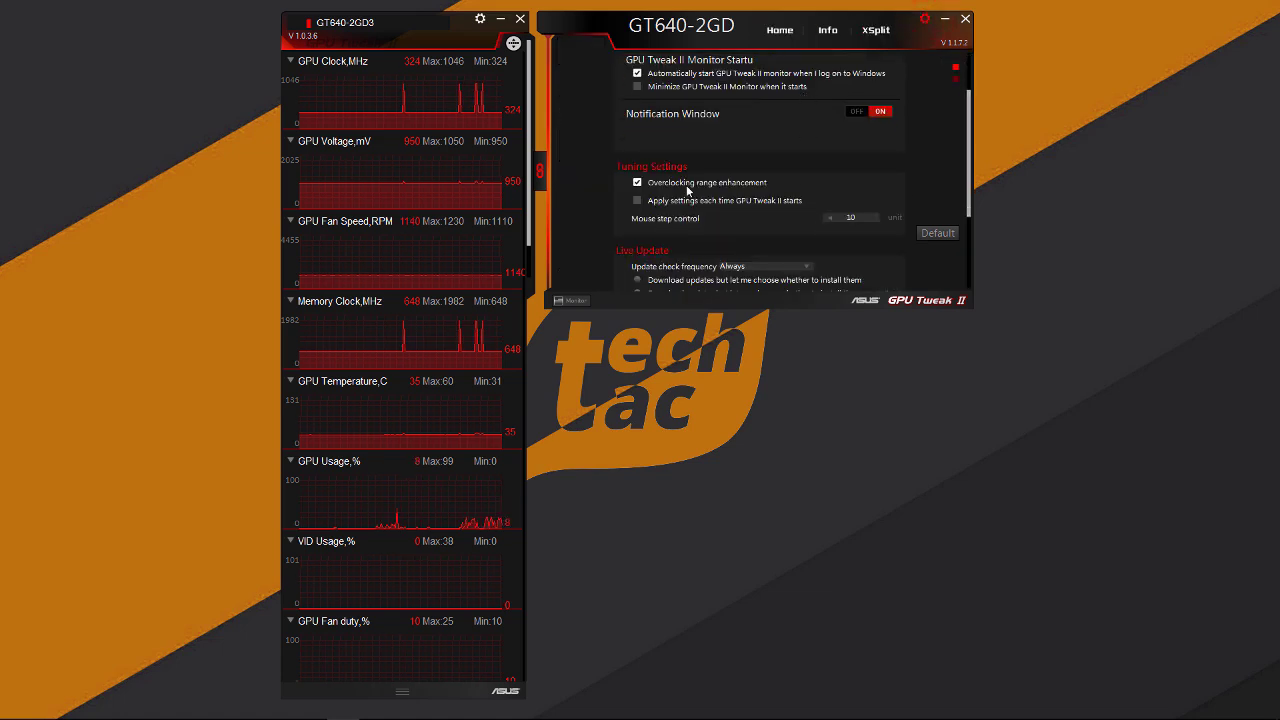
{"action": "left_click", "coordinate": [637, 182]}
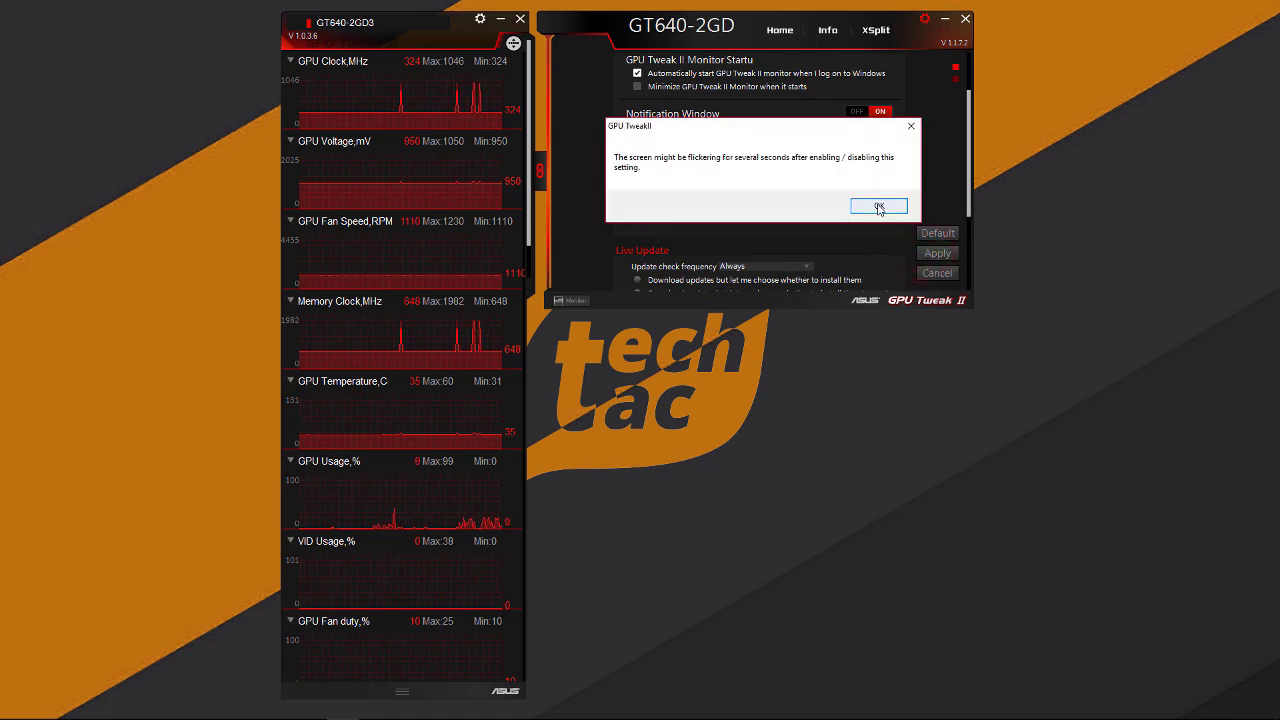
{"action": "left_click", "coordinate": [878, 206]}
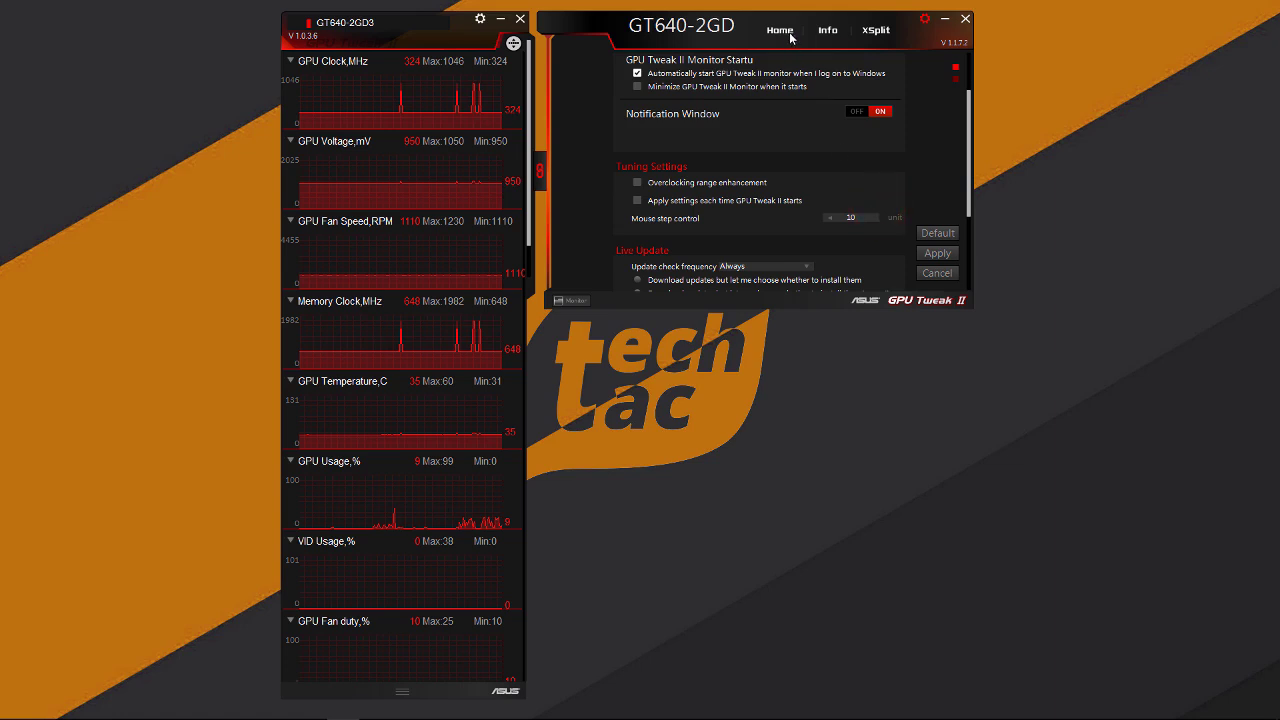
Step: Select the NEW profile, max the memory clock at 1982 MHz, apply, and return to Simple Mode
{"action": "left_click", "coordinate": [779, 30]}
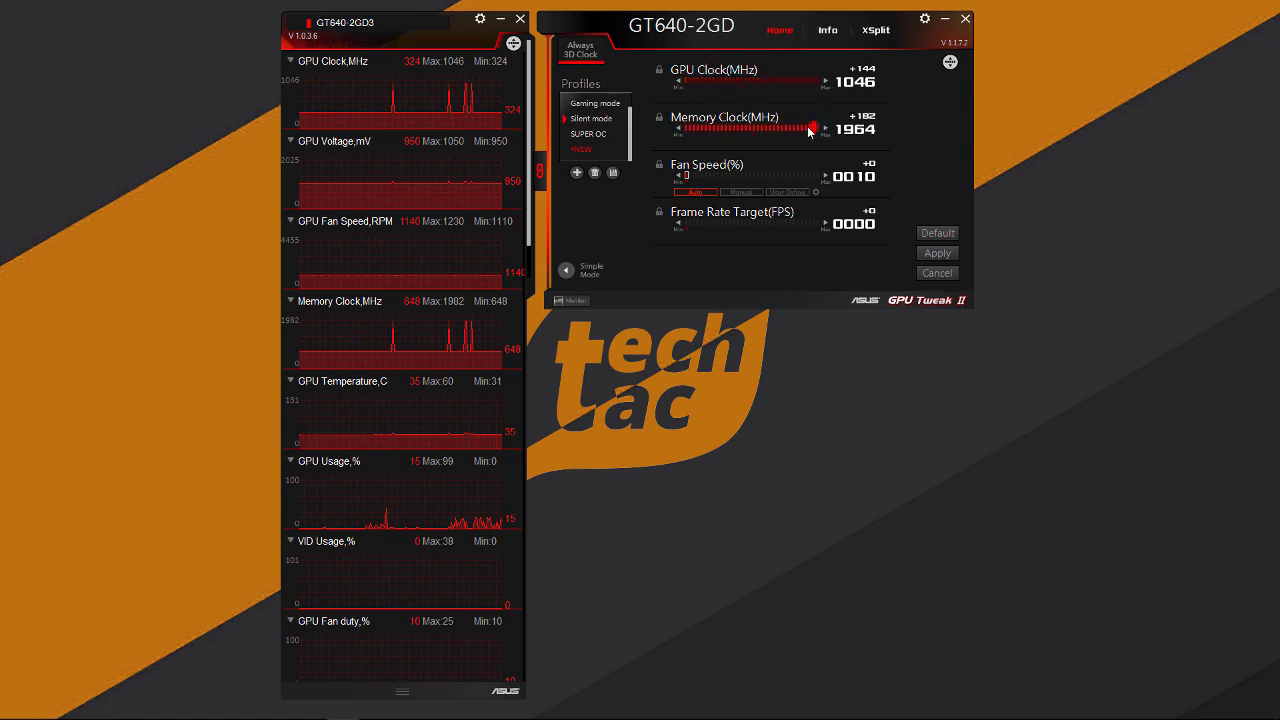
{"action": "left_click_drag", "start_coordinate": [808, 128], "coordinate": [820, 128]}
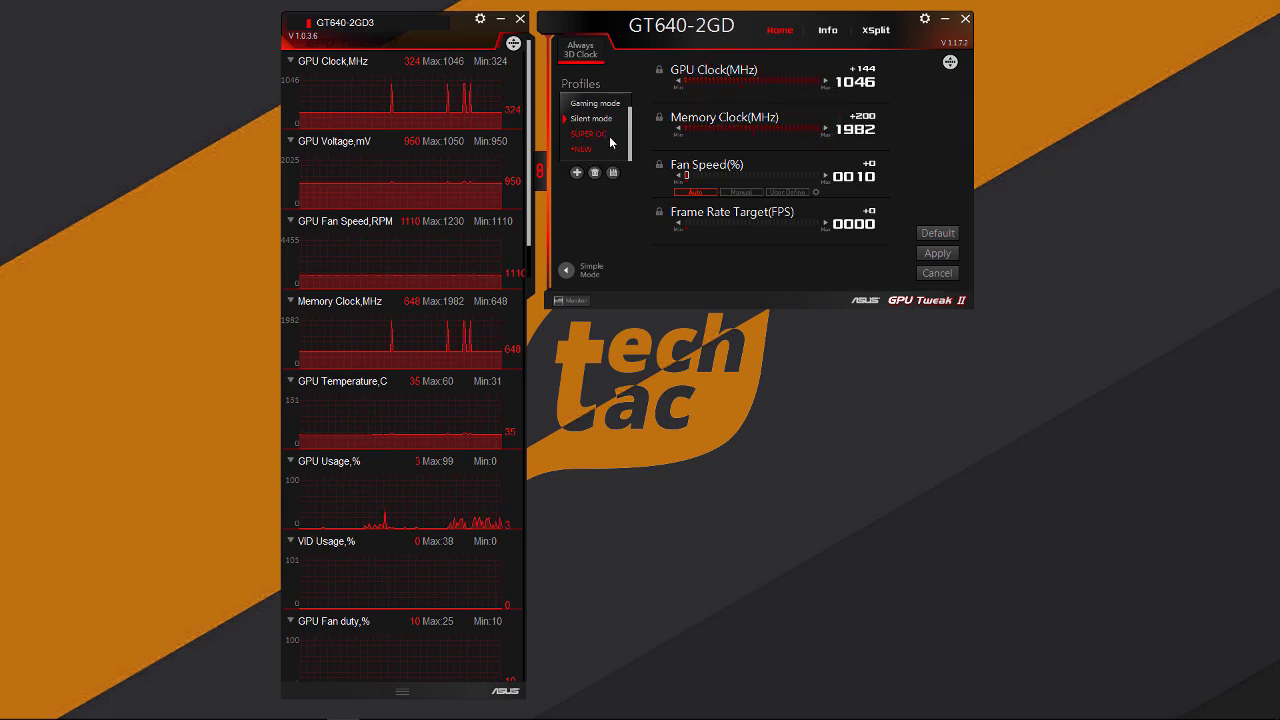
{"action": "left_click", "coordinate": [588, 133]}
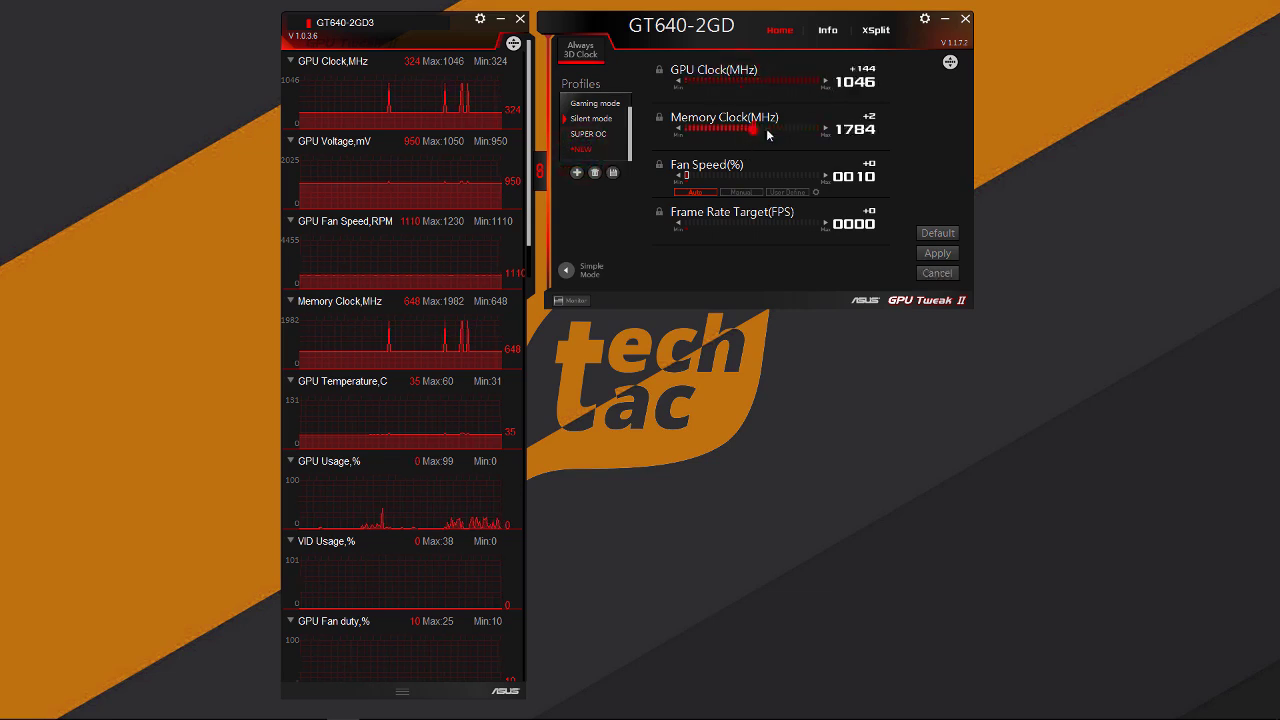
{"action": "left_click_drag", "start_coordinate": [755, 128], "coordinate": [815, 128]}
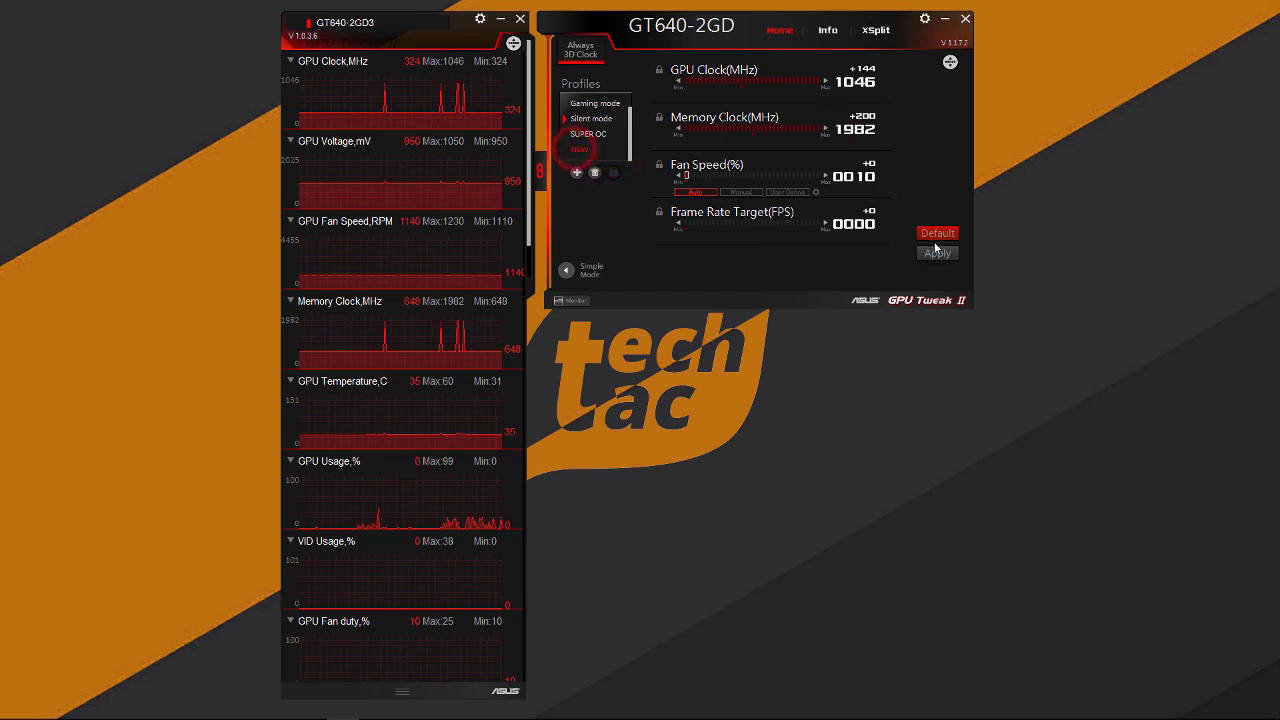
{"action": "left_click", "coordinate": [936, 252]}
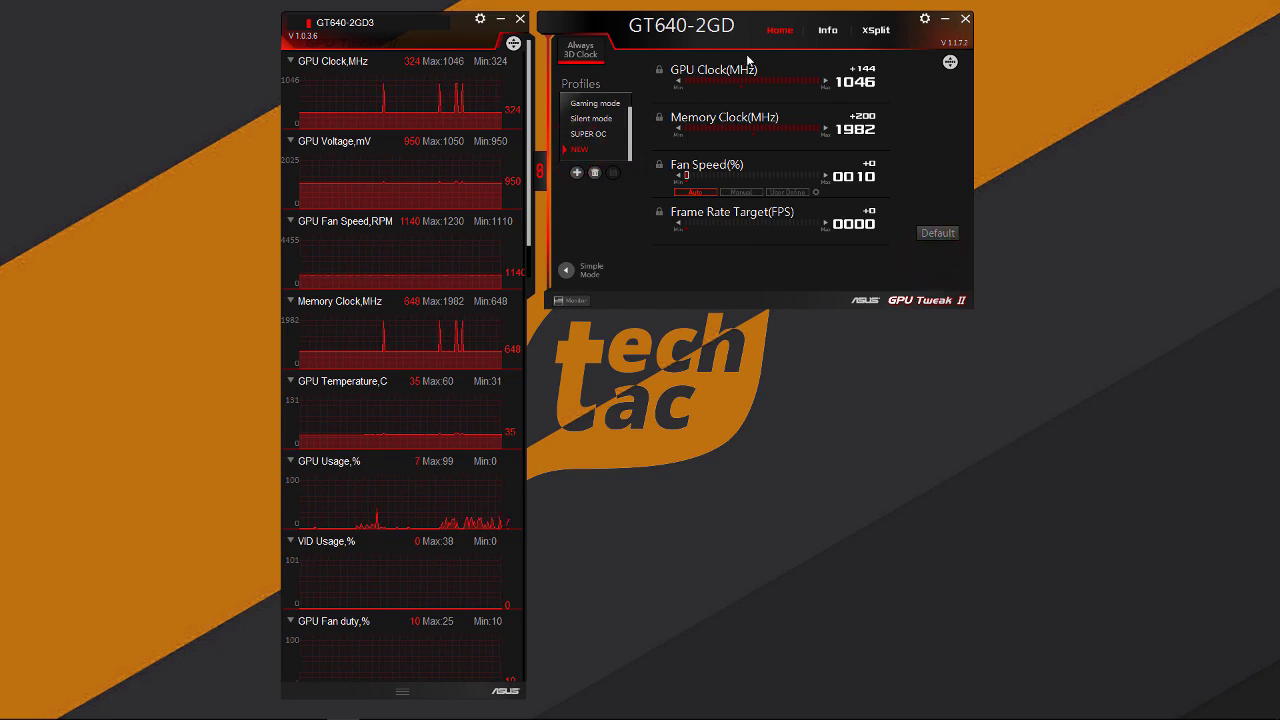
{"action": "left_click", "coordinate": [581, 268]}
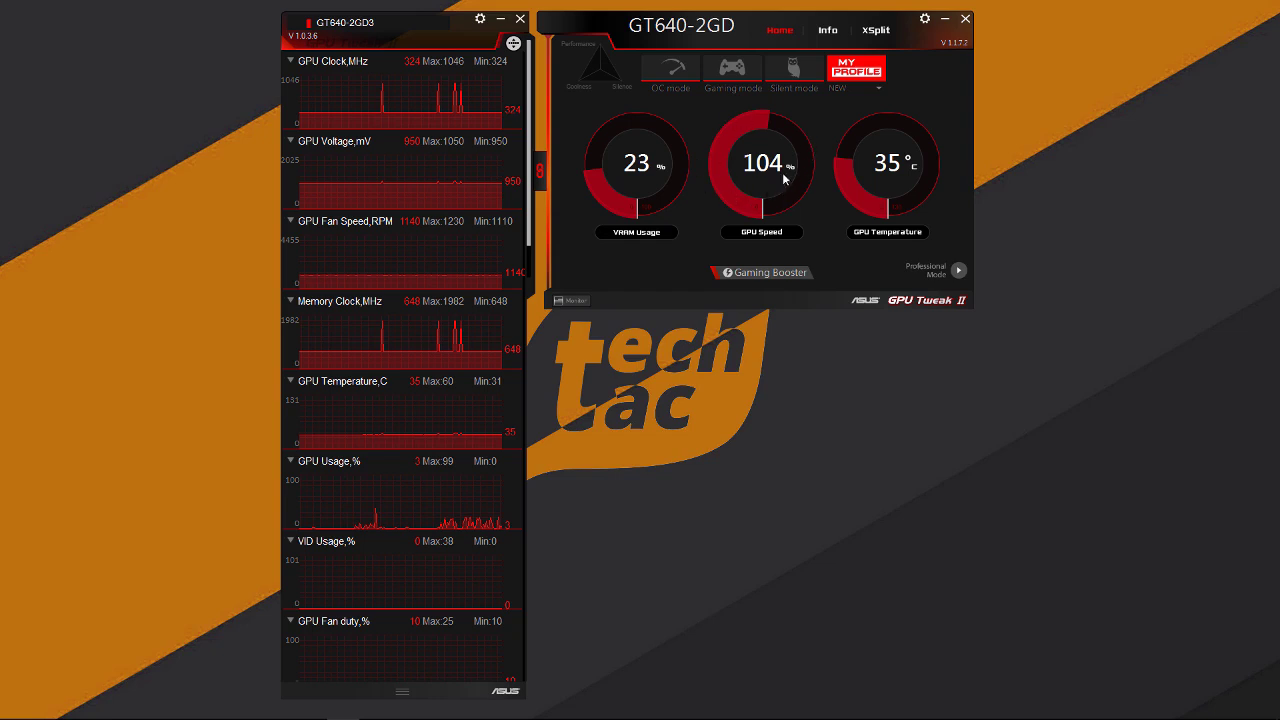
{"action": "mouse_move", "coordinate": [773, 113]}
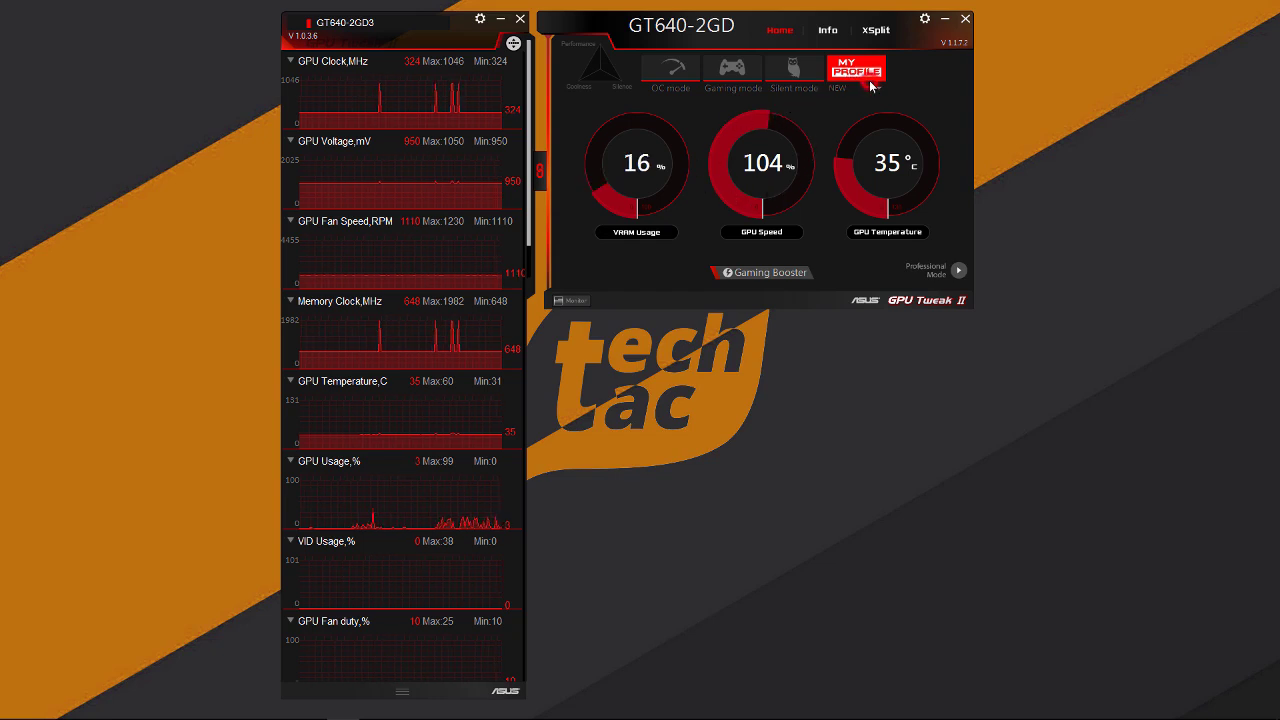
Step: Open the MY PROFILE dropdown showing the SUPER OC and NEW profiles
{"action": "left_click", "coordinate": [855, 70]}
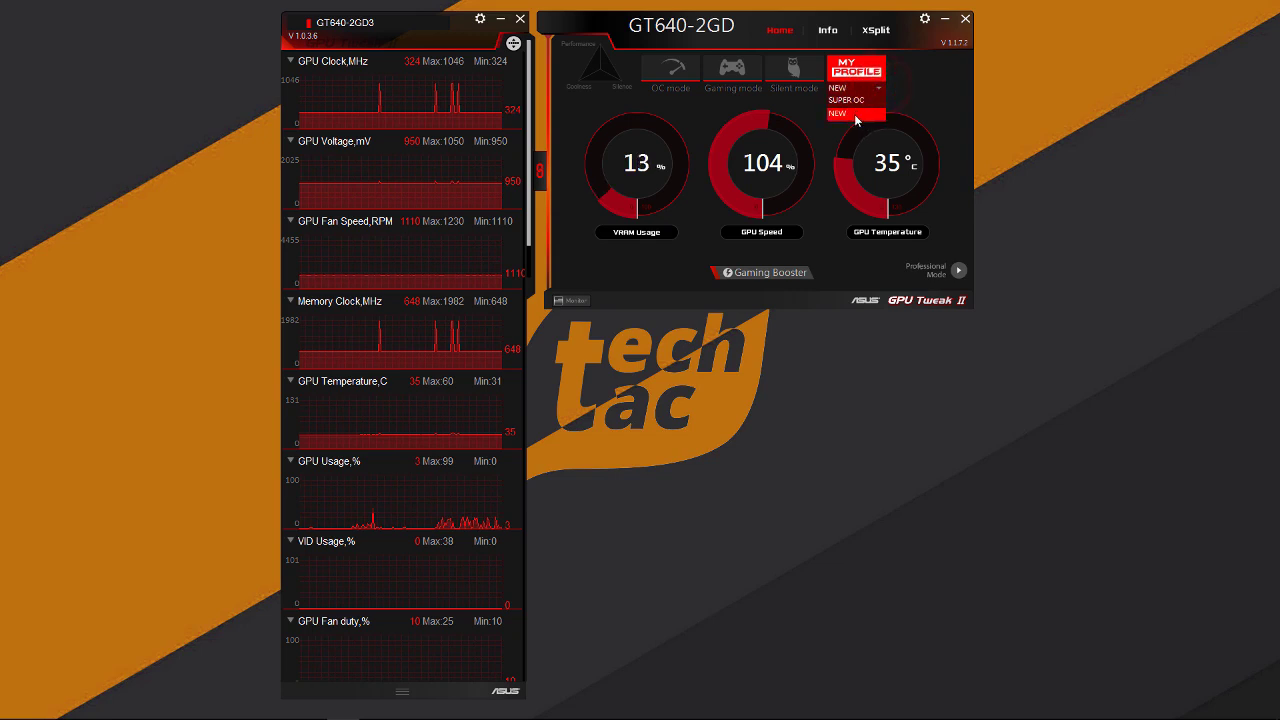